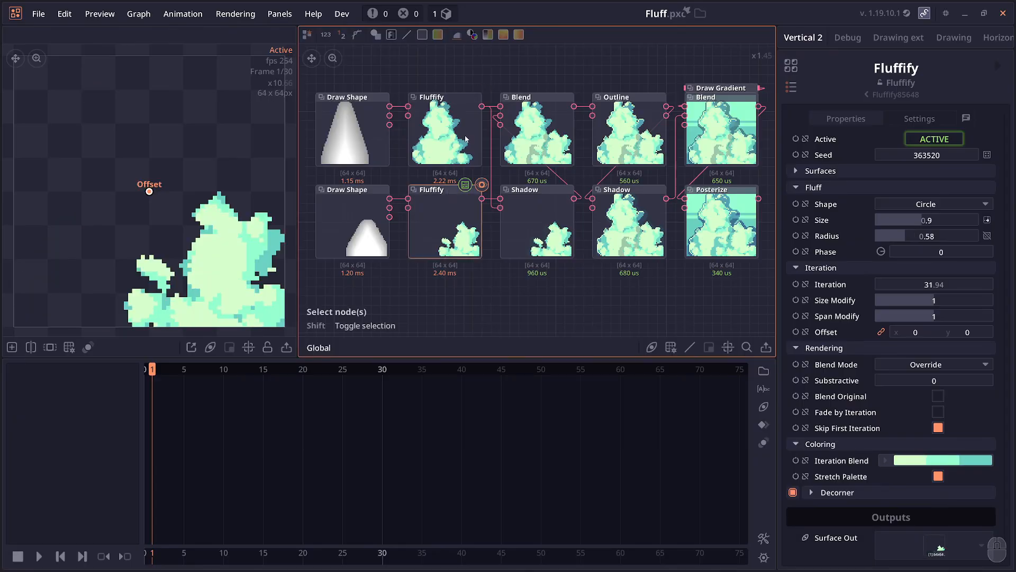
# - Inspect the teardrop Draw Shape source feeding the Fluffify node
pyautogui.click(352, 97)
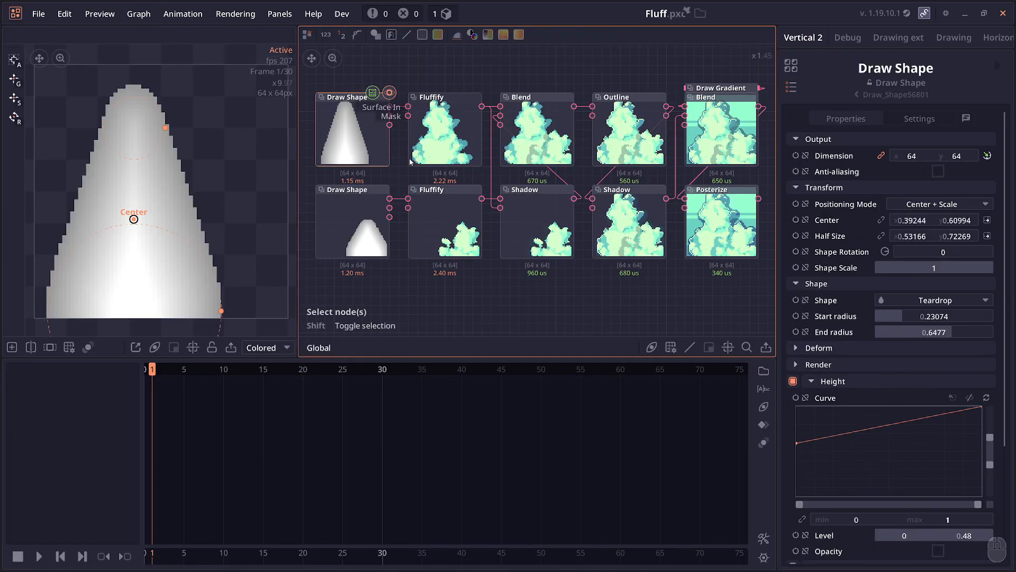
pyautogui.click(444, 127)
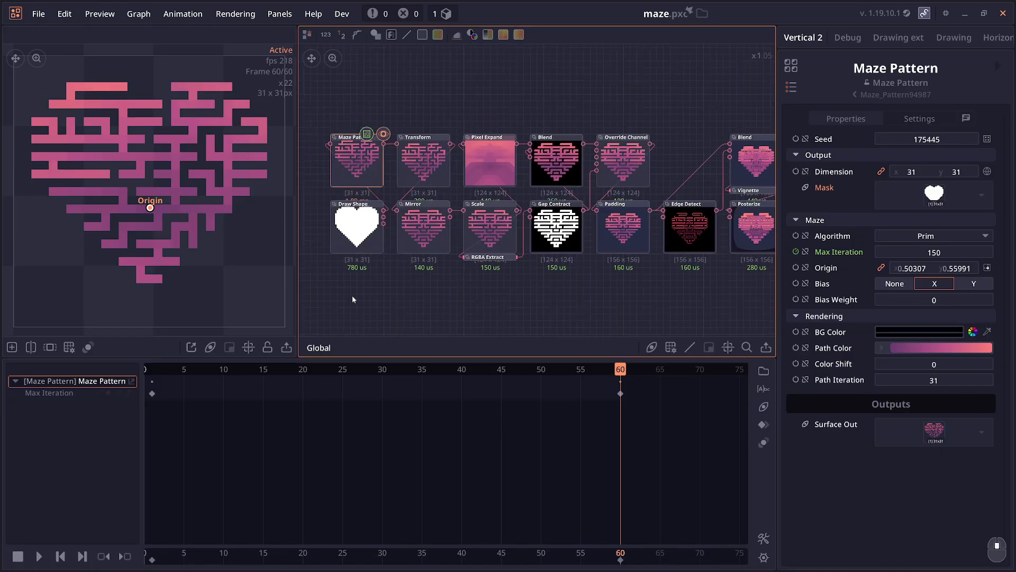
# - Select the heart-shaped Maze Pattern node to view its Max Iteration keyframes
pyautogui.click(346, 227)
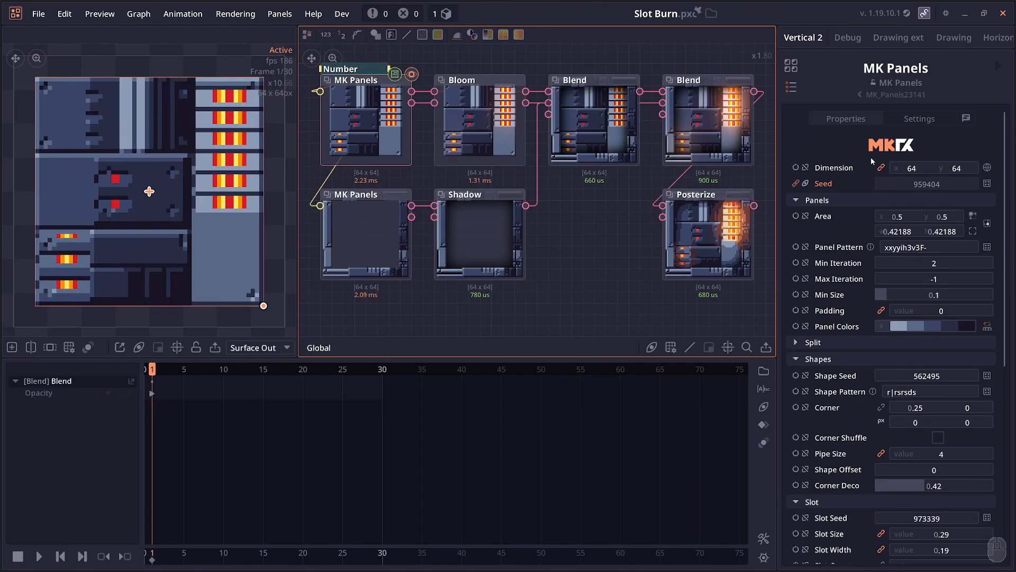
pyautogui.moveTo(568, 253)
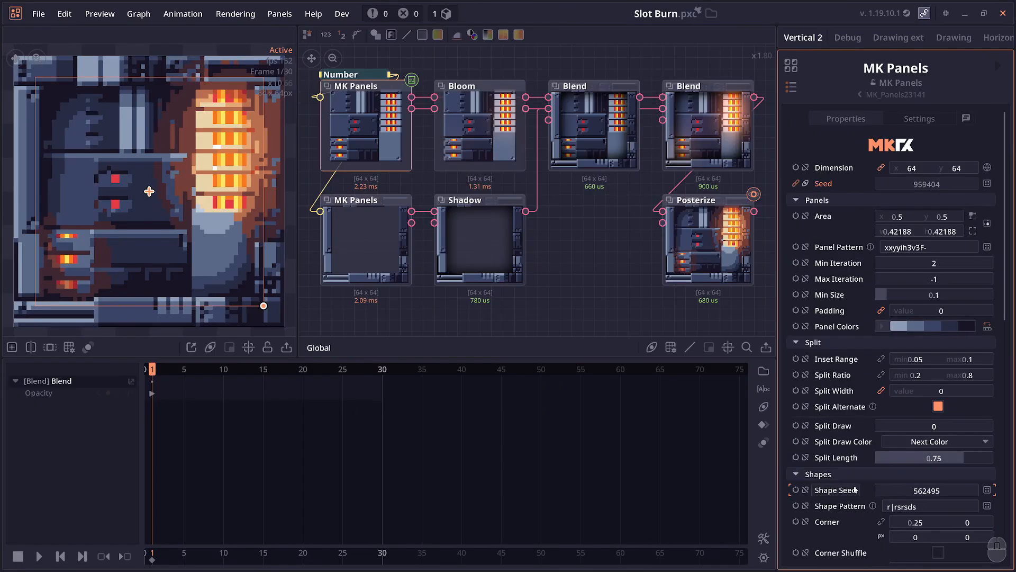
# - Scroll the MK Panels Inspector through Panels, Split and Shapes settings
pyautogui.scroll(-3)
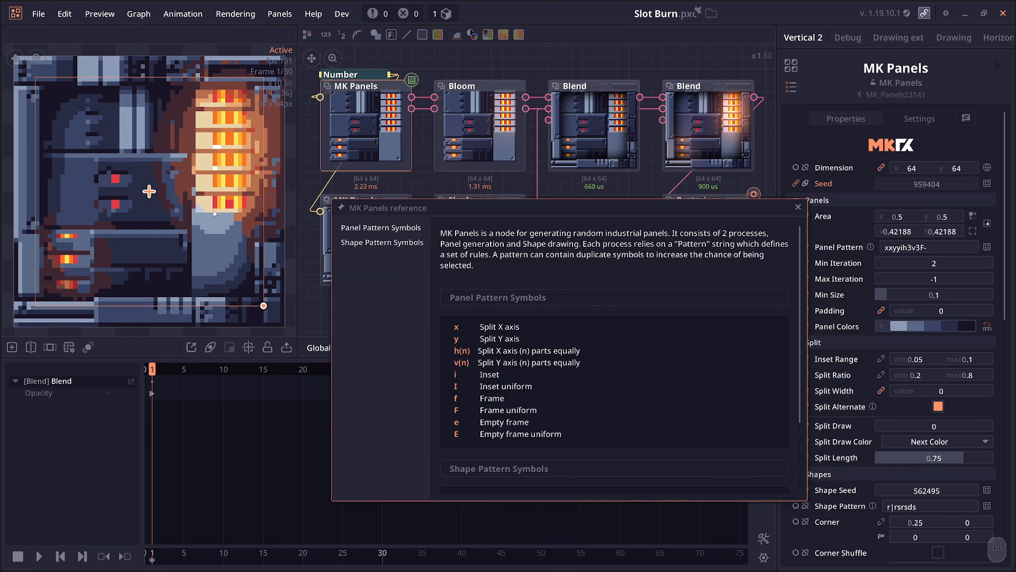
# - Randomize the MK Panels seed twice, ending on 545380 for a new panel layout
pyautogui.scroll(-3)
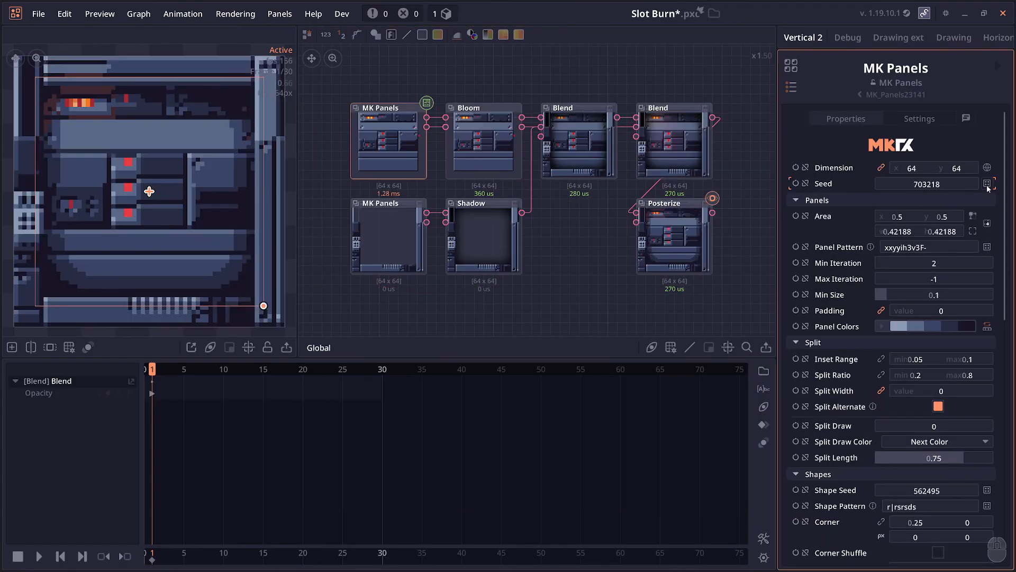
pyautogui.click(985, 184)
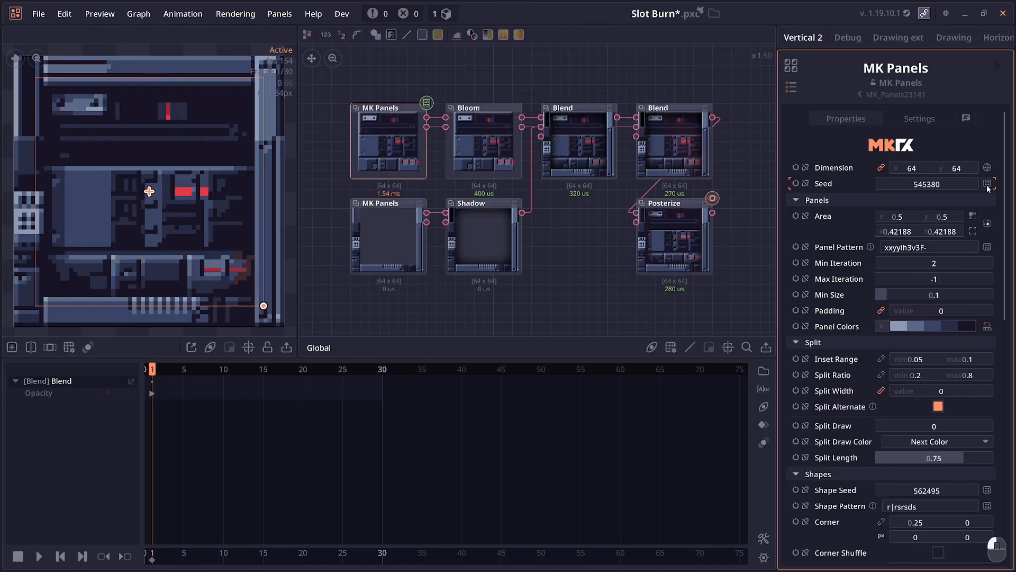
pyautogui.click(987, 184)
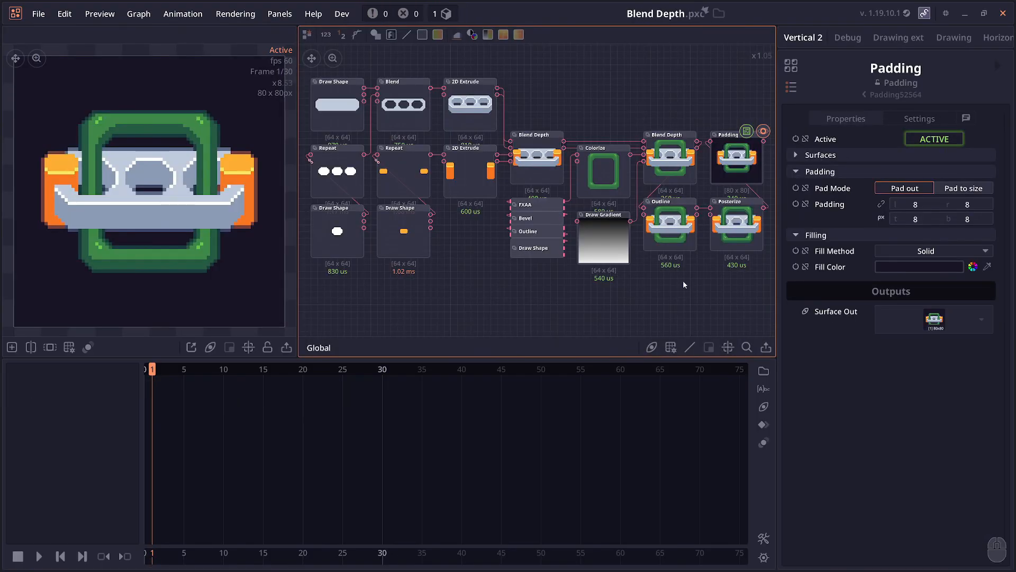
# - Inspect the 2D Extrude depth and the Blend Depth node merging the grey bar and orange caps
pyautogui.click(469, 104)
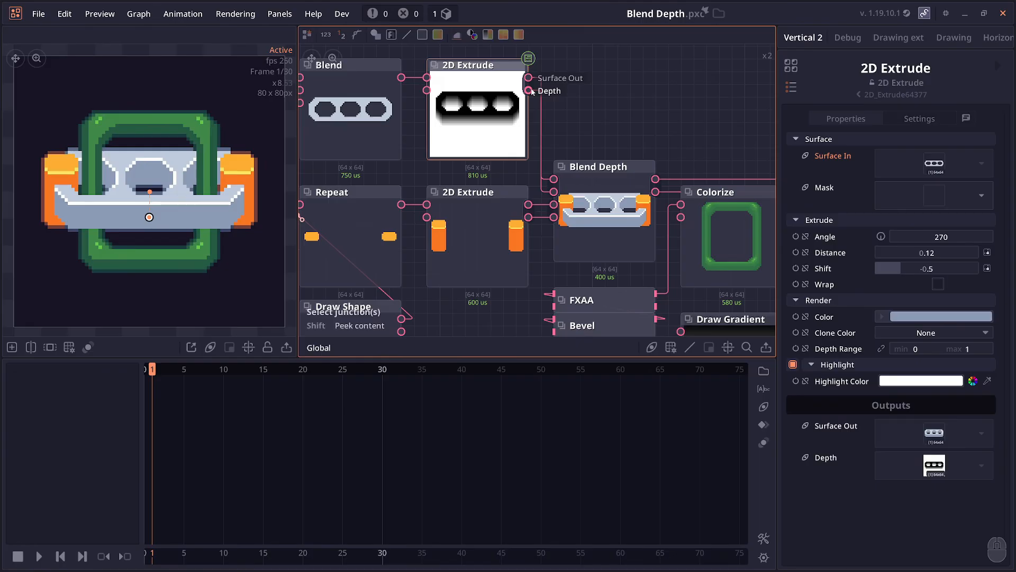
pyautogui.click(597, 166)
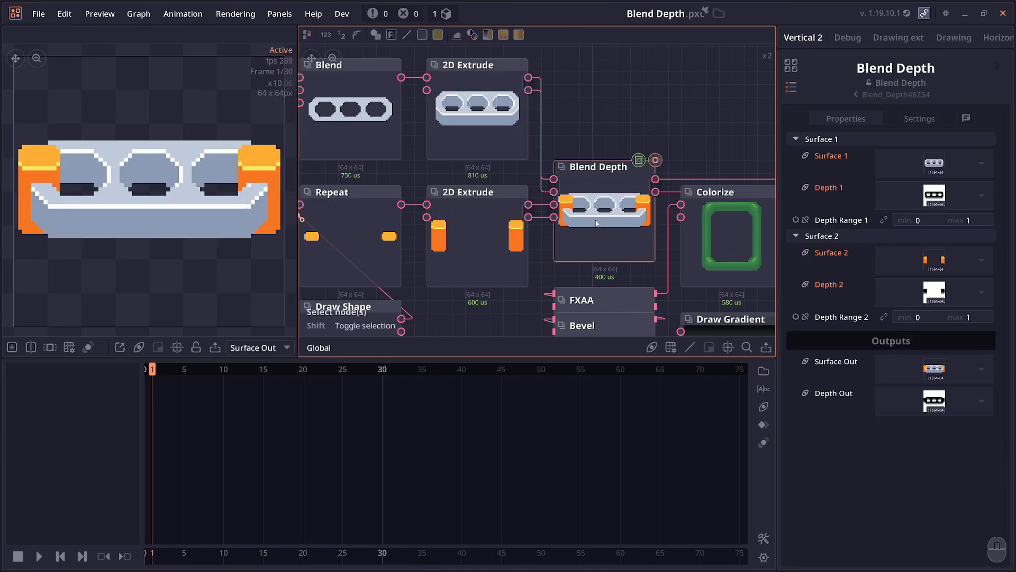
pyautogui.moveTo(333, 182)
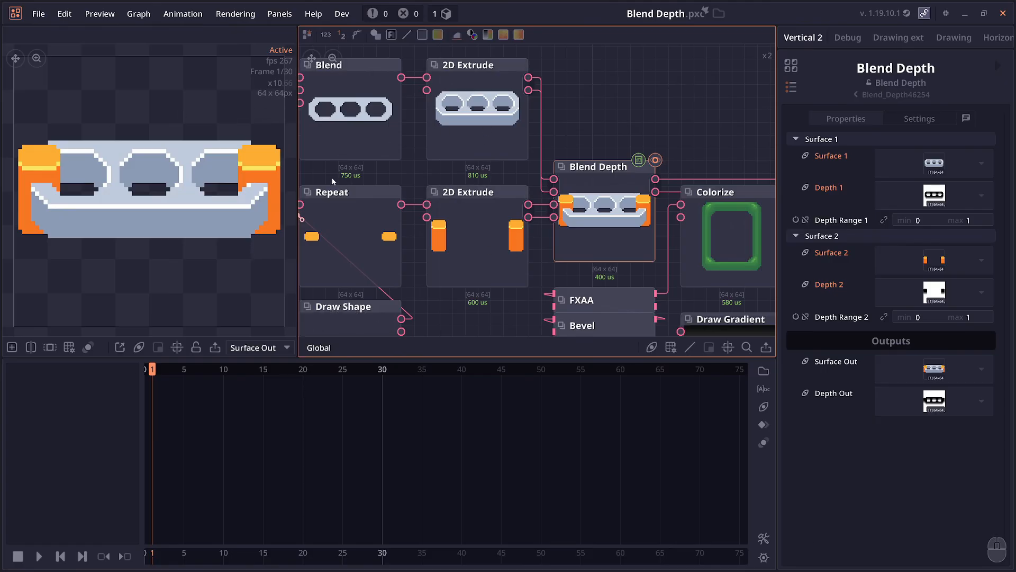
pyautogui.moveTo(78, 167)
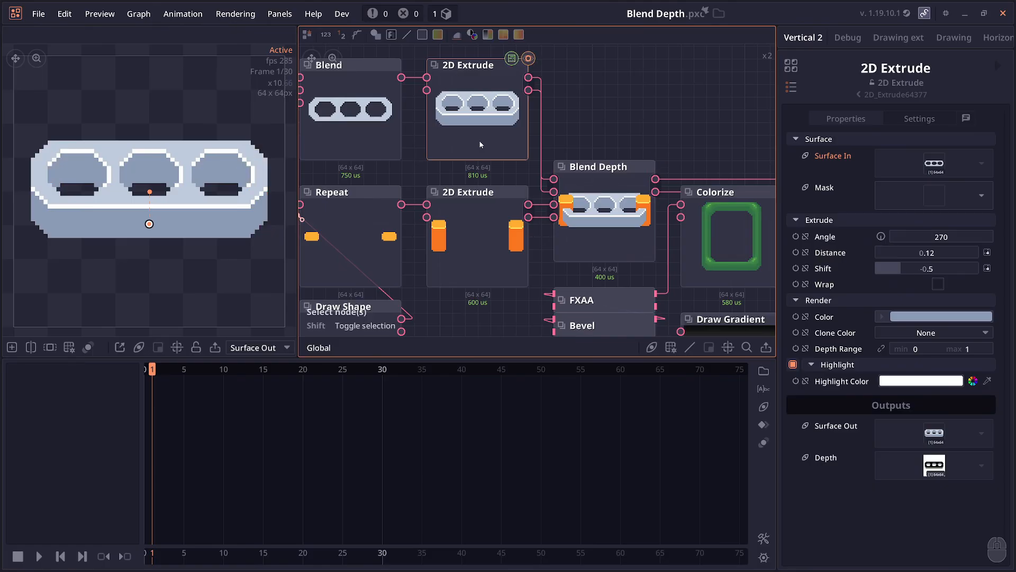
pyautogui.click(600, 166)
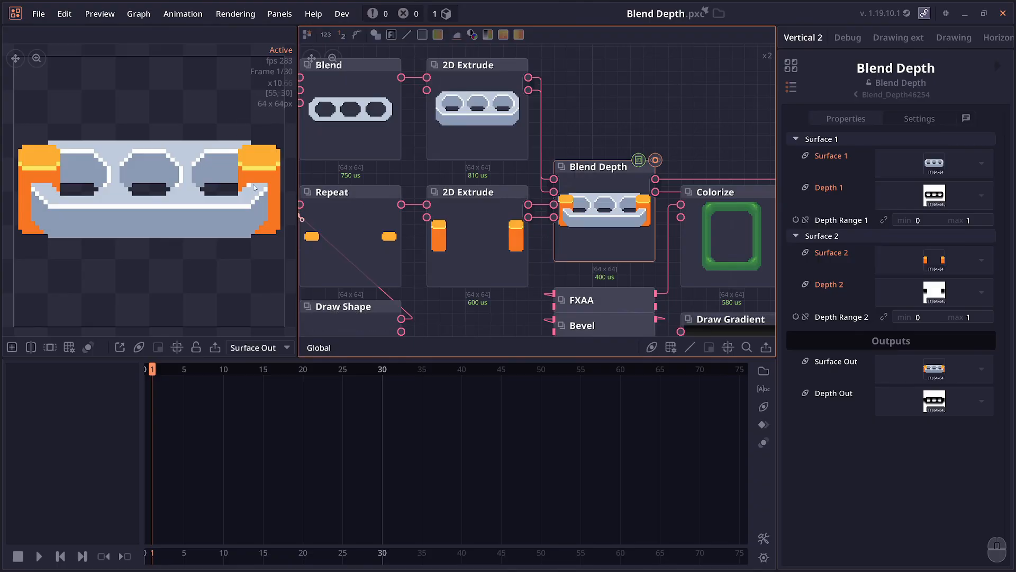
pyautogui.moveTo(225, 190)
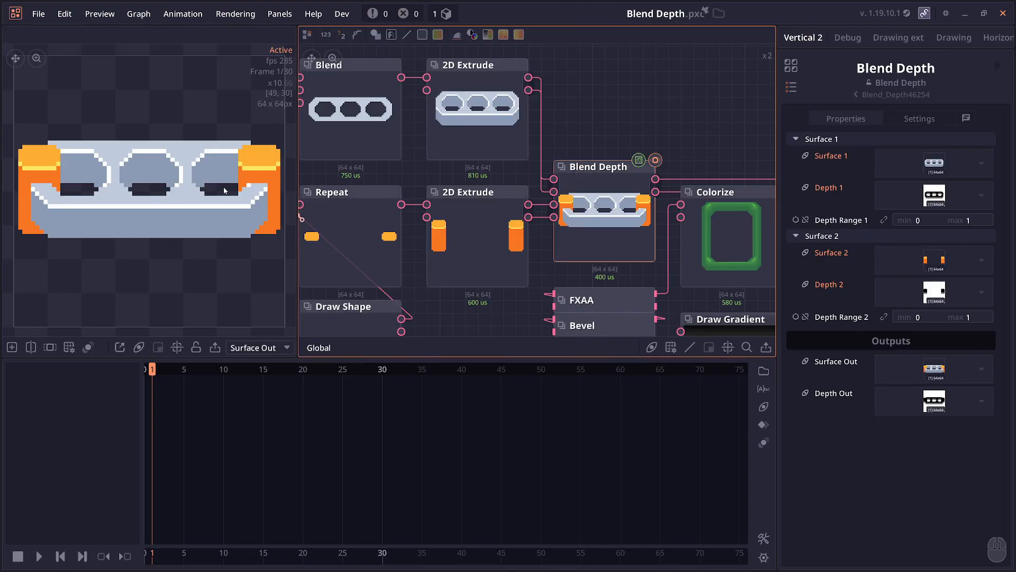
pyautogui.moveTo(222, 246)
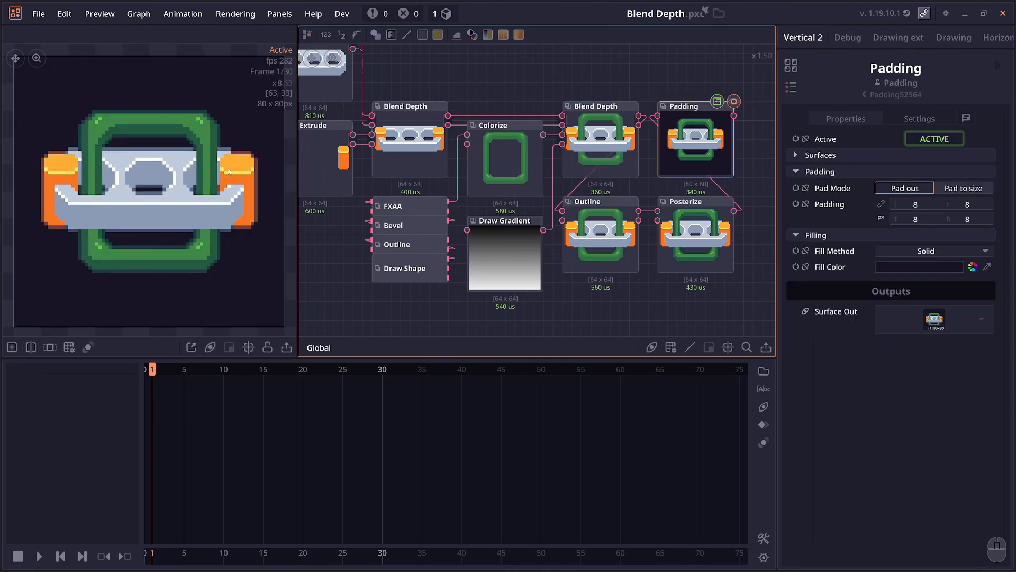
pyautogui.moveTo(277, 236)
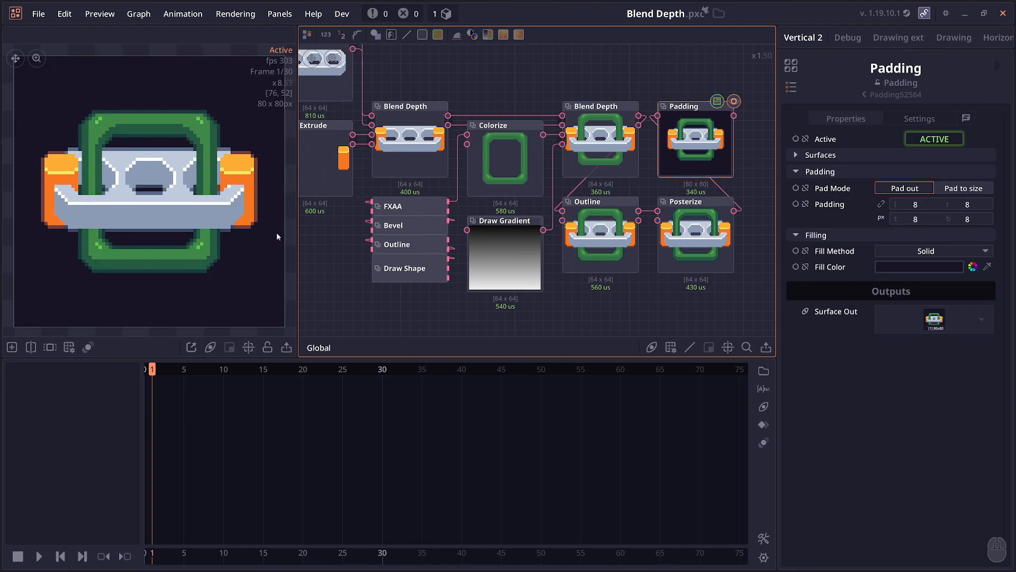
# - Set the second Blend Depth node's Depth Range 2 to -1 through 2.44
pyautogui.click(599, 115)
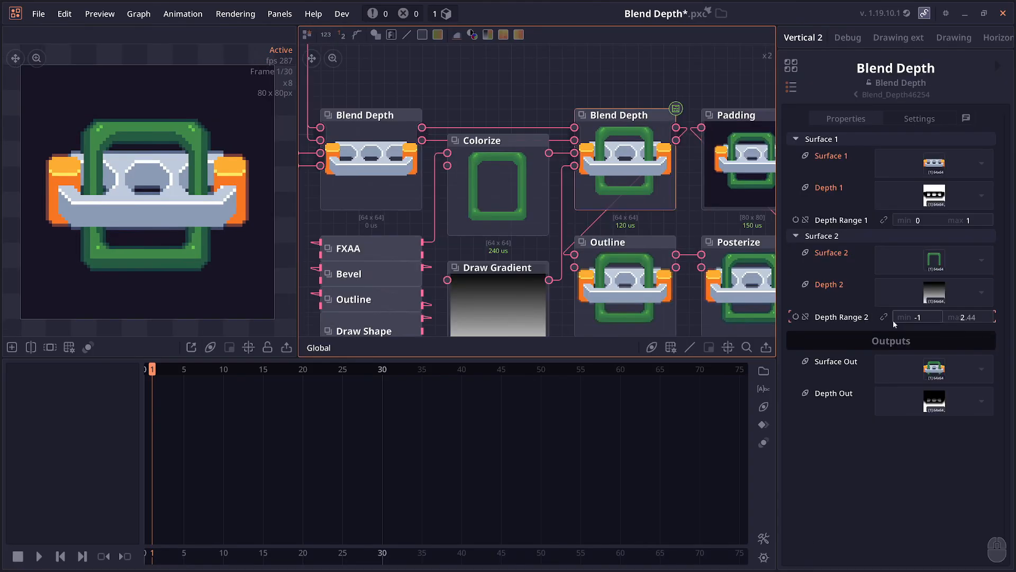
pyautogui.moveTo(425, 296)
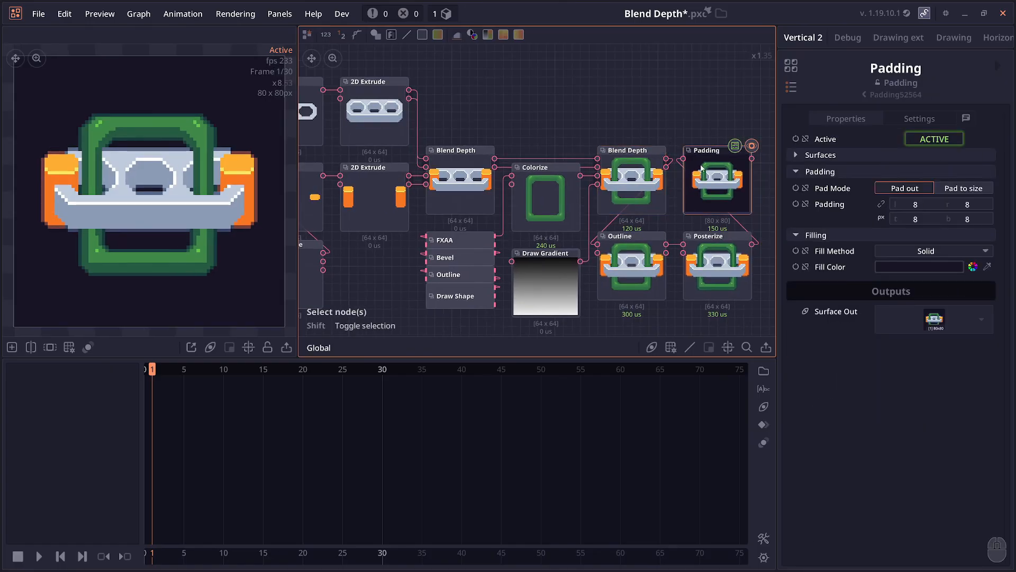
pyautogui.click(583, 300)
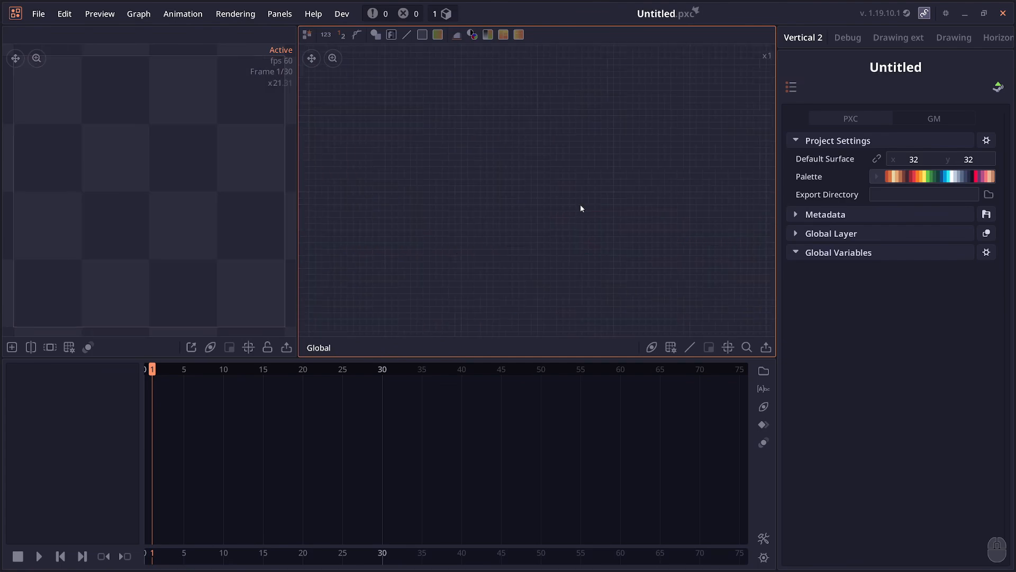
pyautogui.moveTo(762, 83)
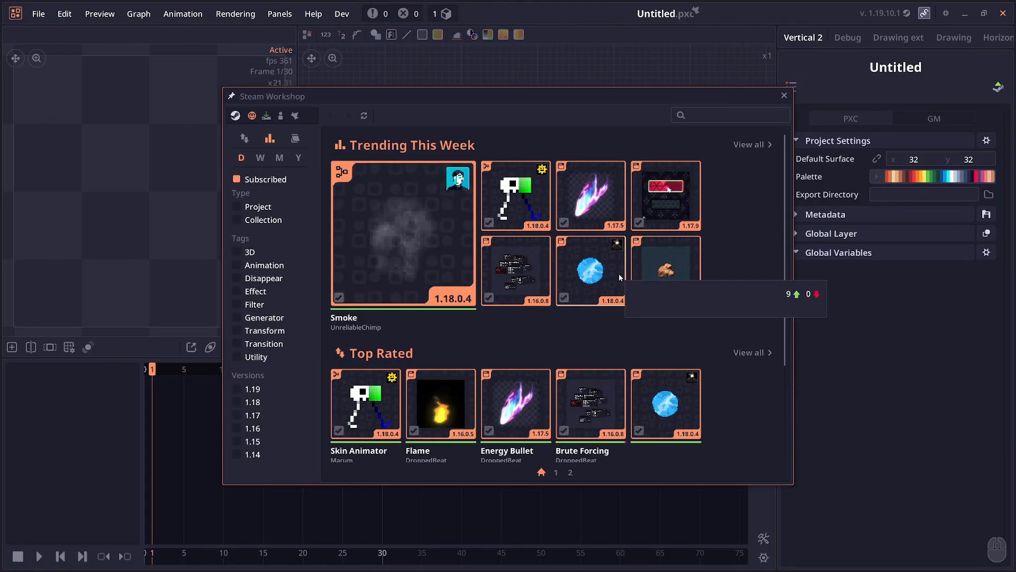
pyautogui.moveTo(665, 269)
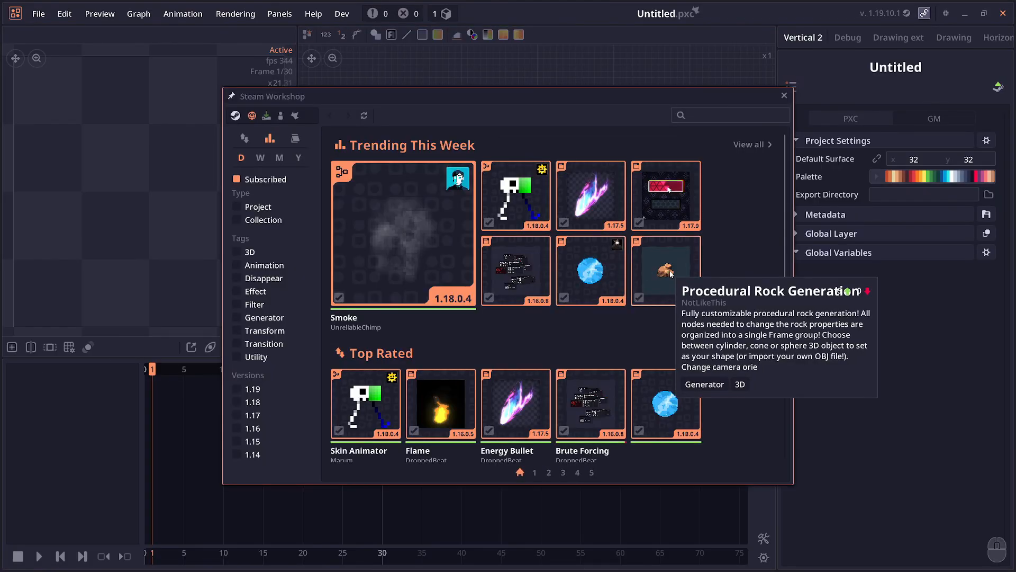
pyautogui.click(38, 13)
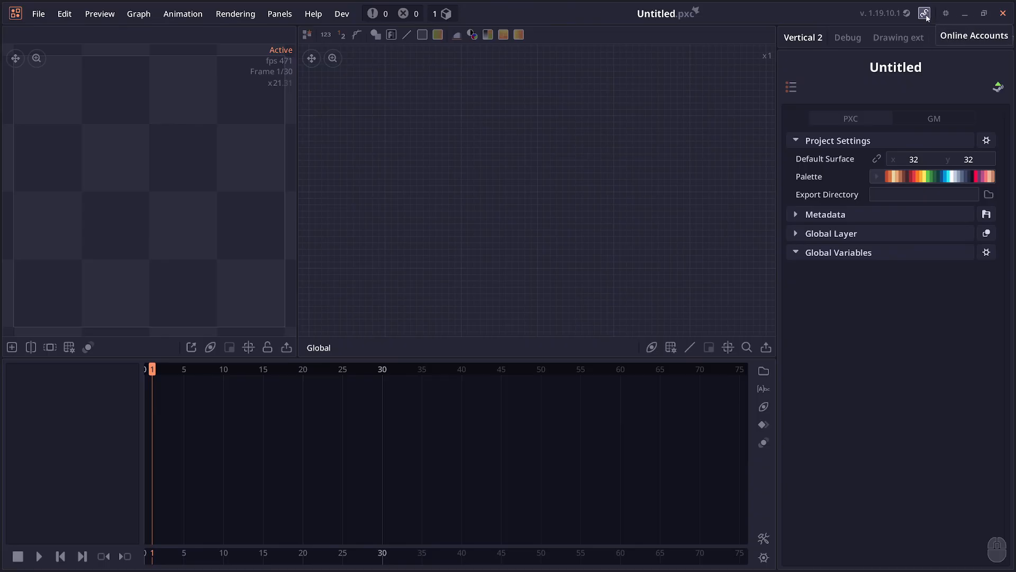
# - Bring up the Steam Workshop browser and view the Hilbert Rendering project details
pyautogui.click(925, 13)
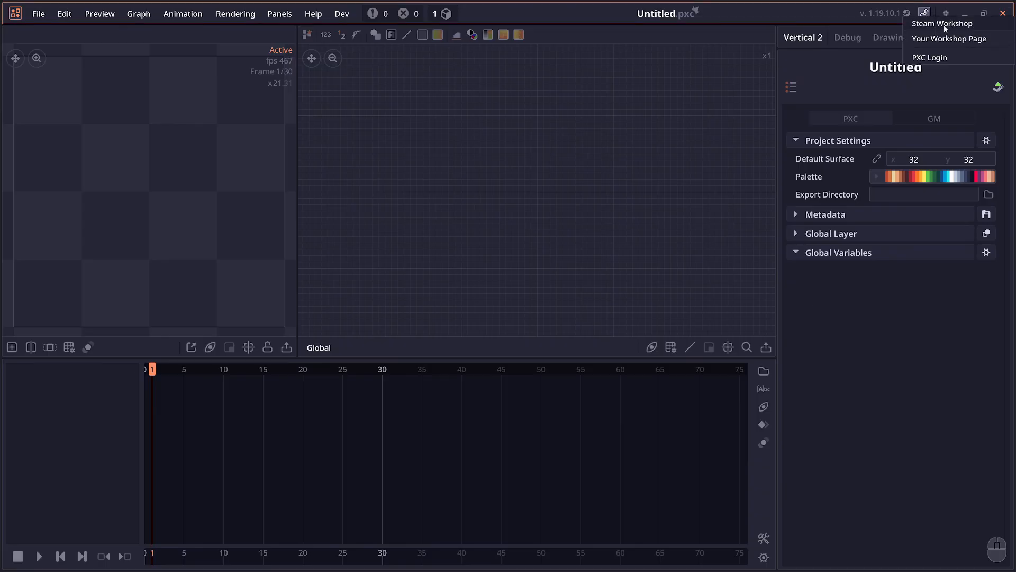
pyautogui.click(941, 23)
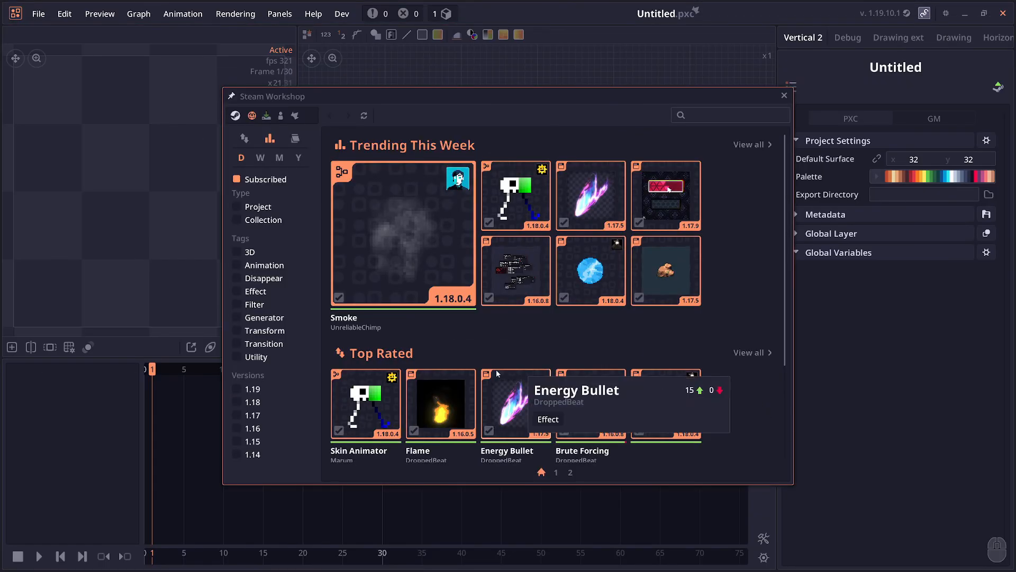
pyautogui.scroll(-3)
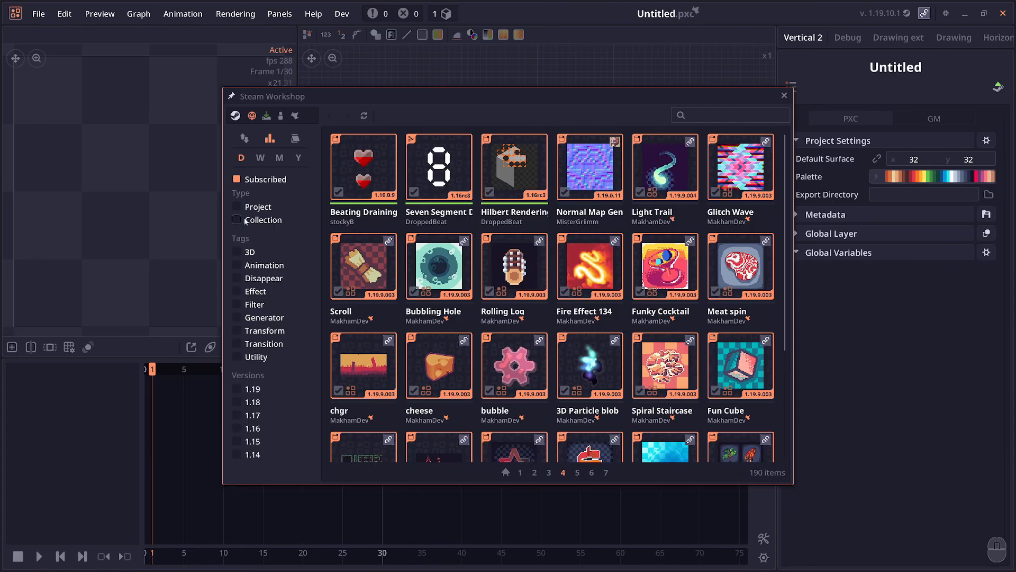
pyautogui.moveTo(260, 158)
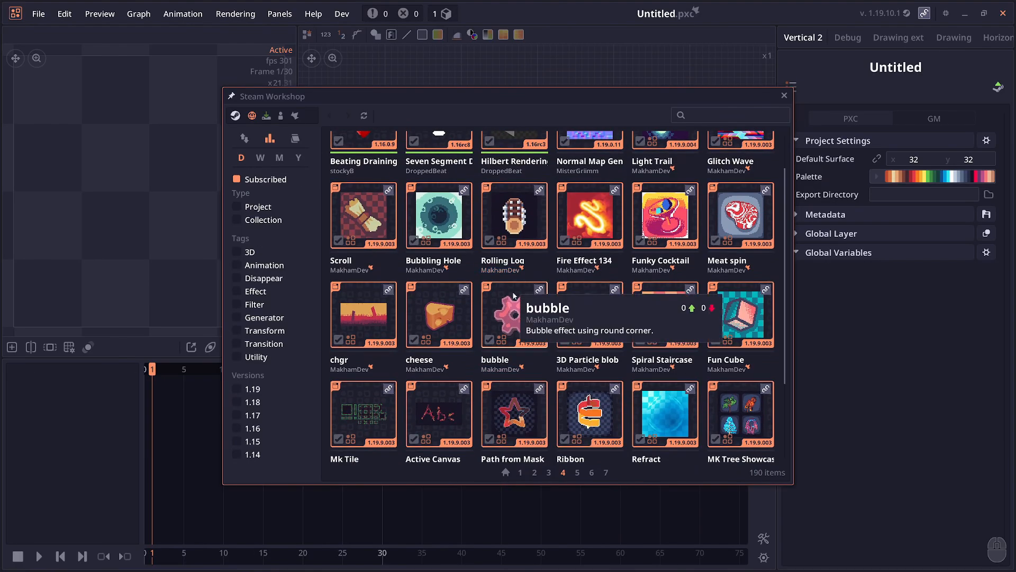
pyautogui.click(514, 144)
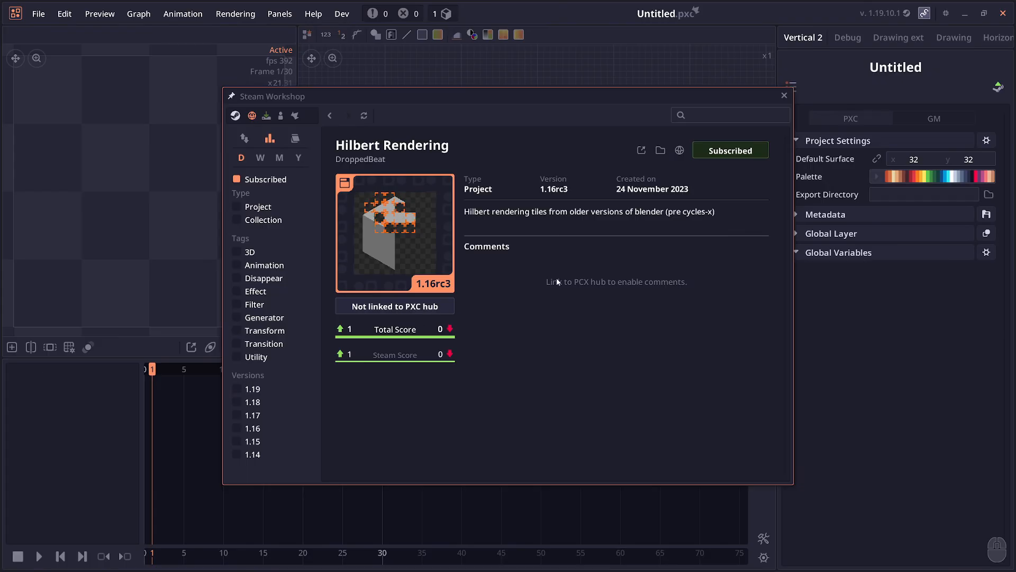
pyautogui.moveTo(603, 267)
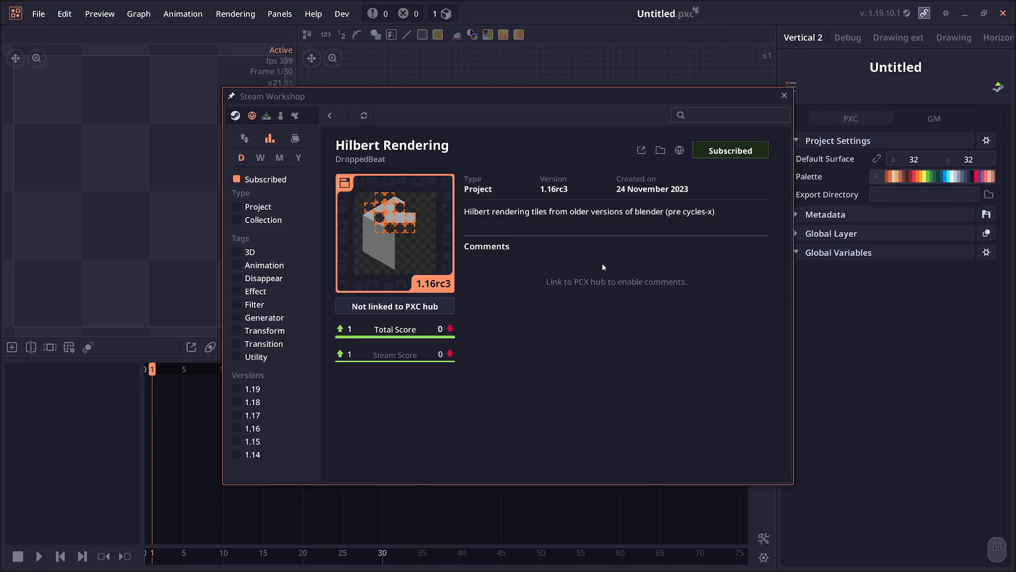
pyautogui.moveTo(598, 266)
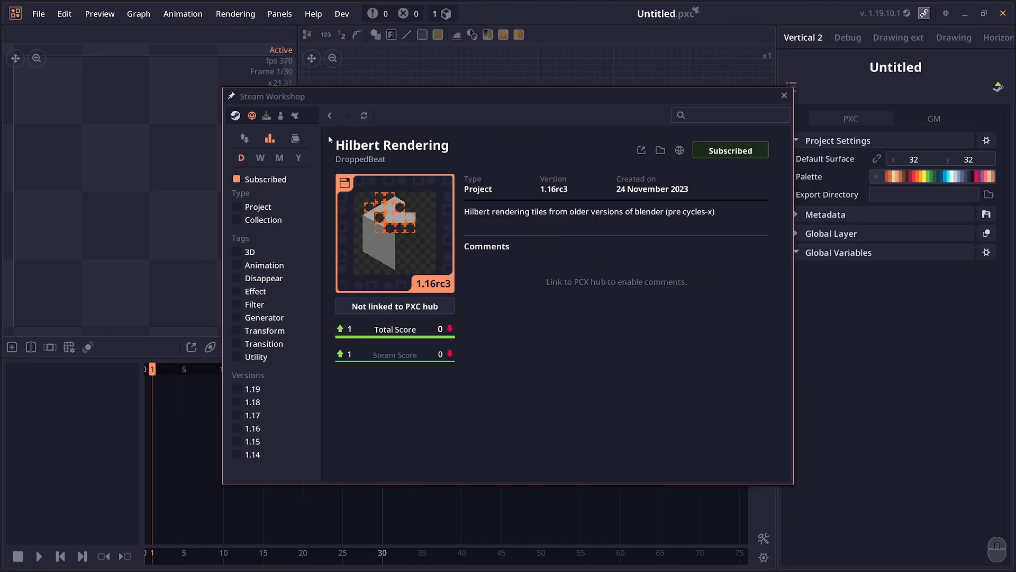
# - Return from Hilbert Rendering to the Workshop home feed with Top Rated and Most Recent rows
pyautogui.click(329, 115)
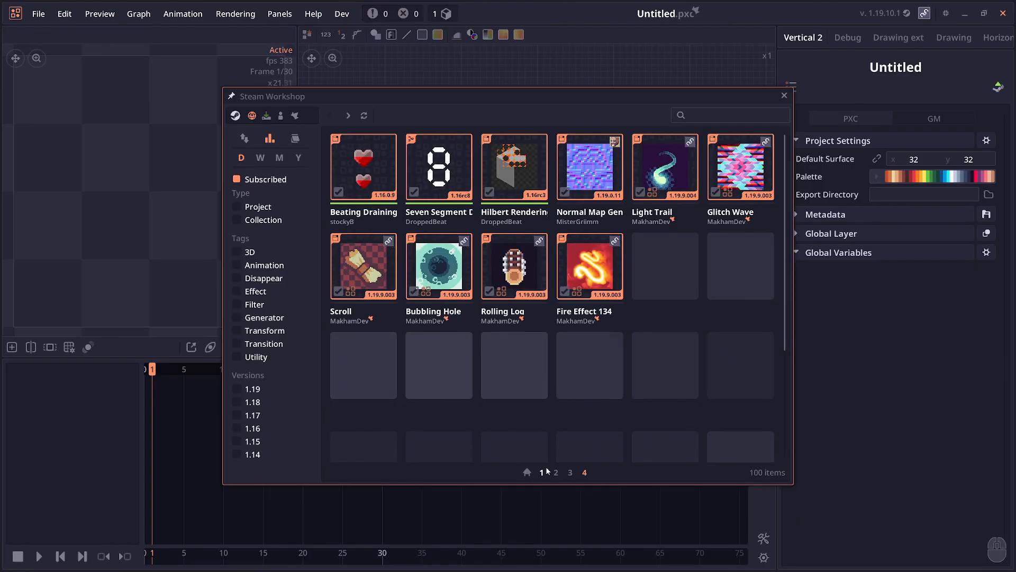
pyautogui.click(514, 266)
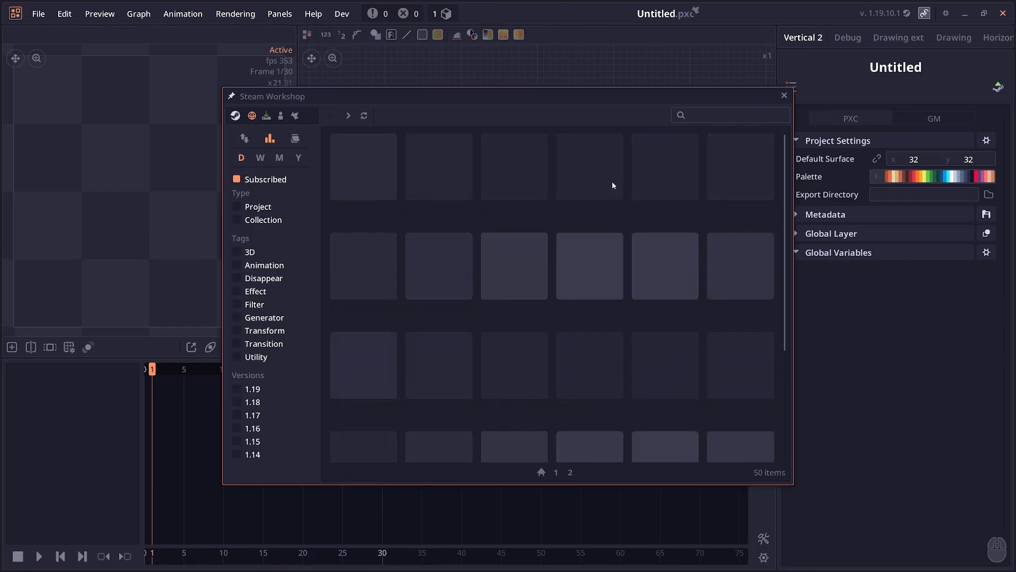
pyautogui.click(362, 166)
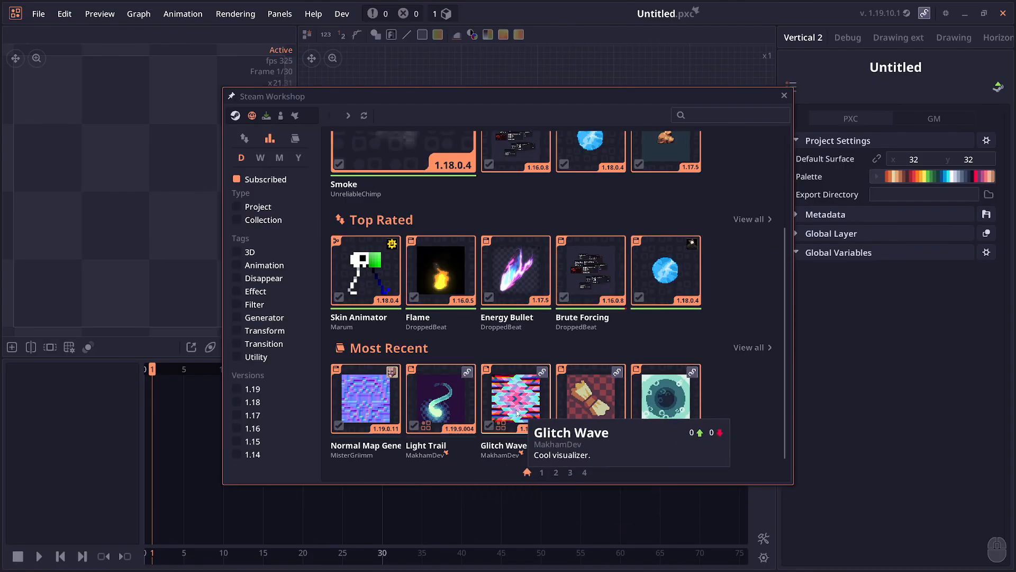
pyautogui.click(440, 398)
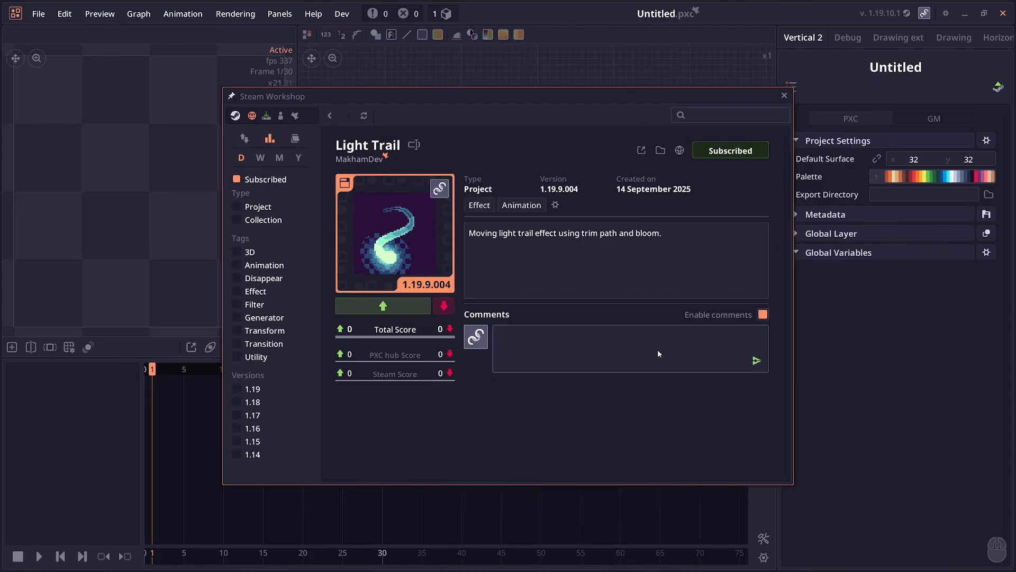
pyautogui.moveTo(360, 160)
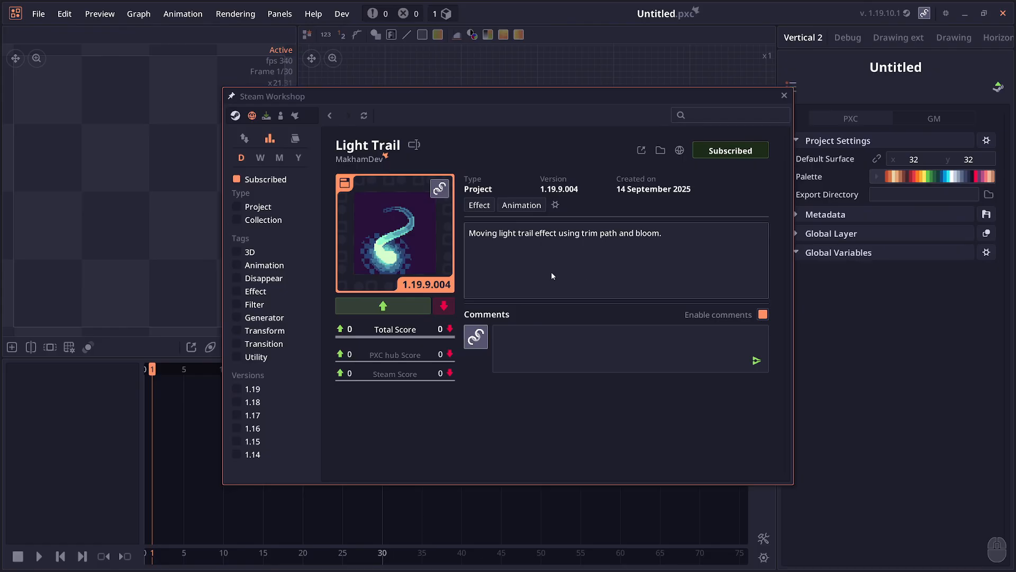
pyautogui.click(555, 205)
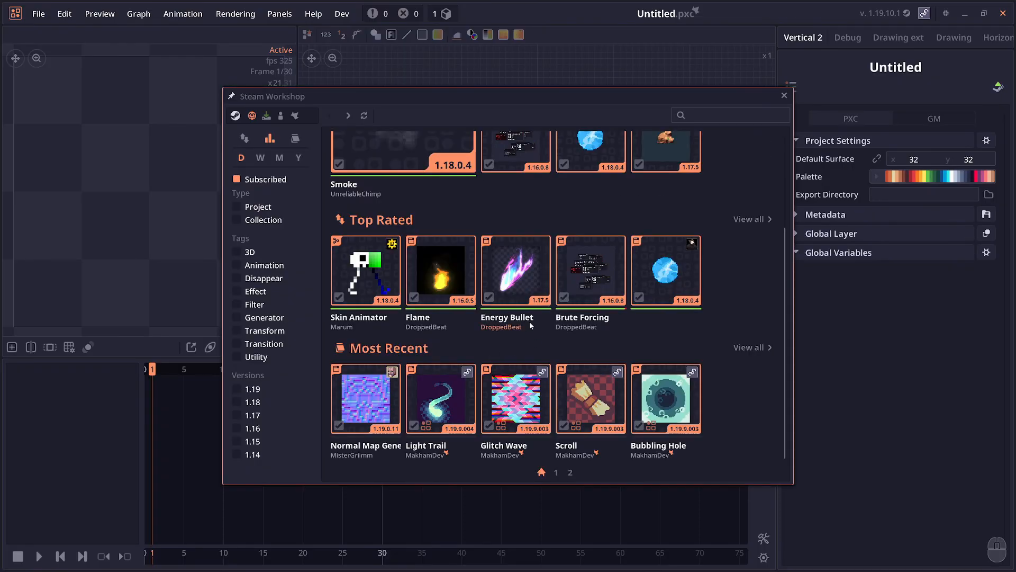
# - View DroppedBeat's creator profile with badges and most popular works
pyautogui.click(501, 327)
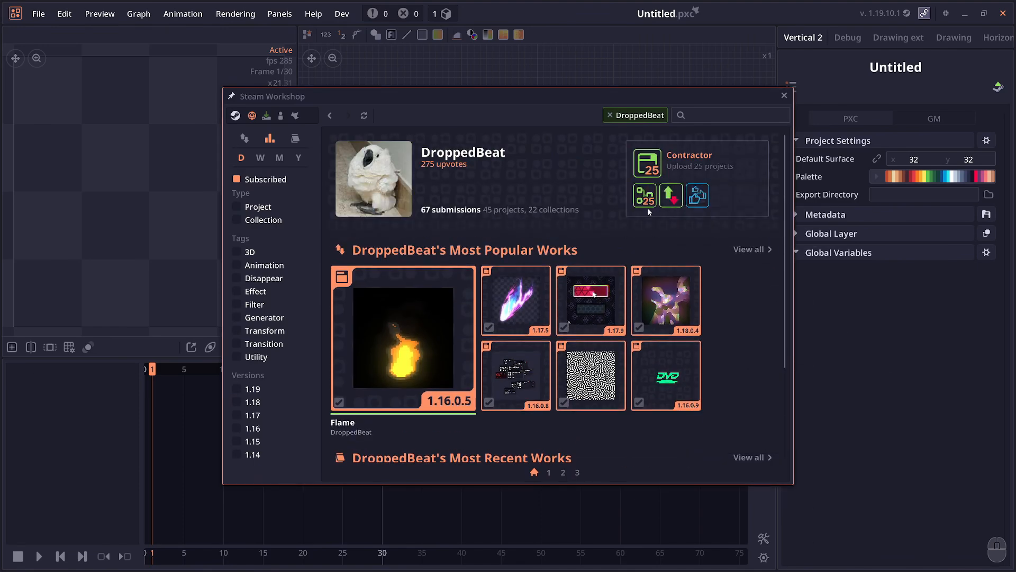
pyautogui.moveTo(644, 196)
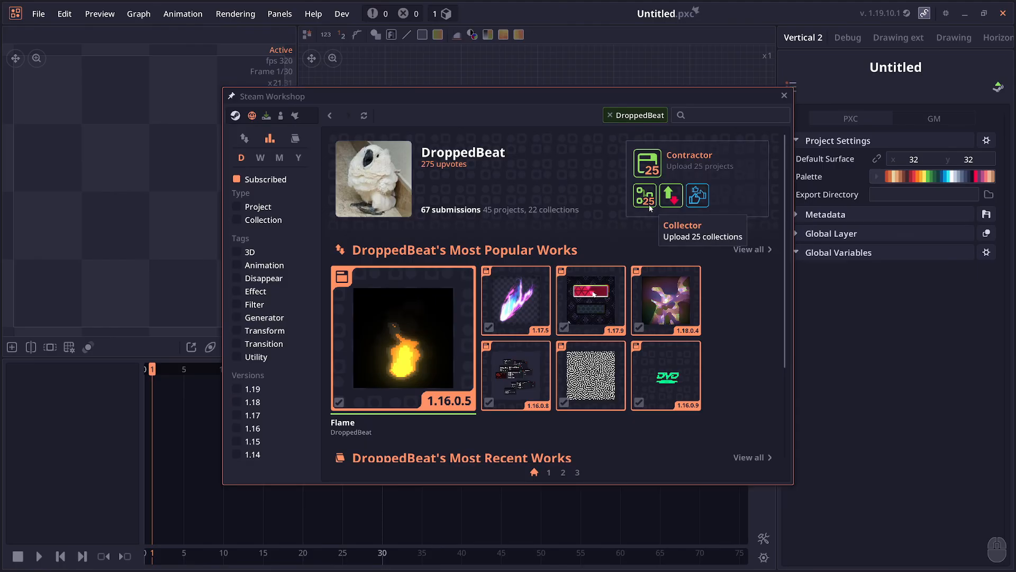
pyautogui.moveTo(641, 214)
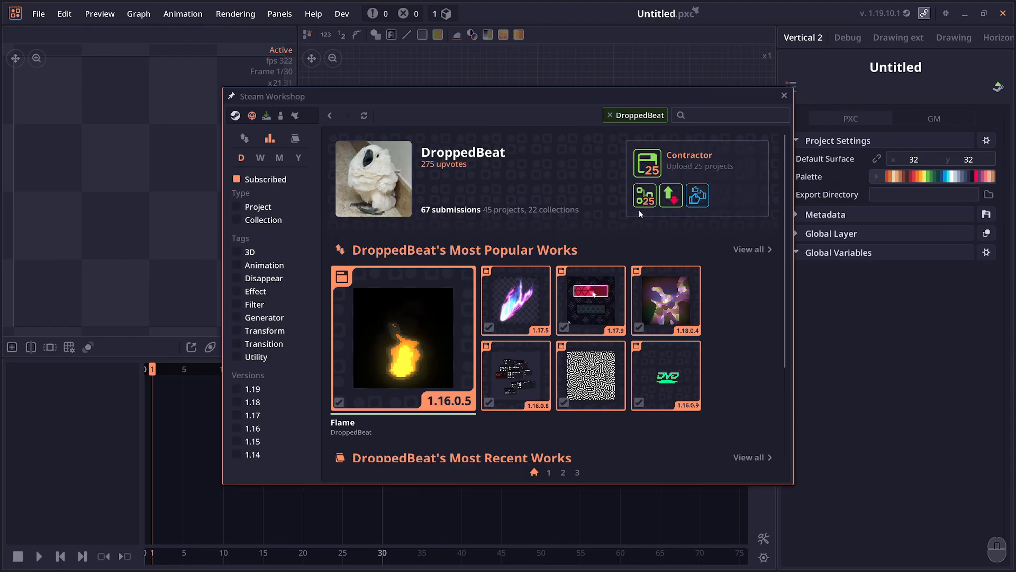
pyautogui.moveTo(644, 195)
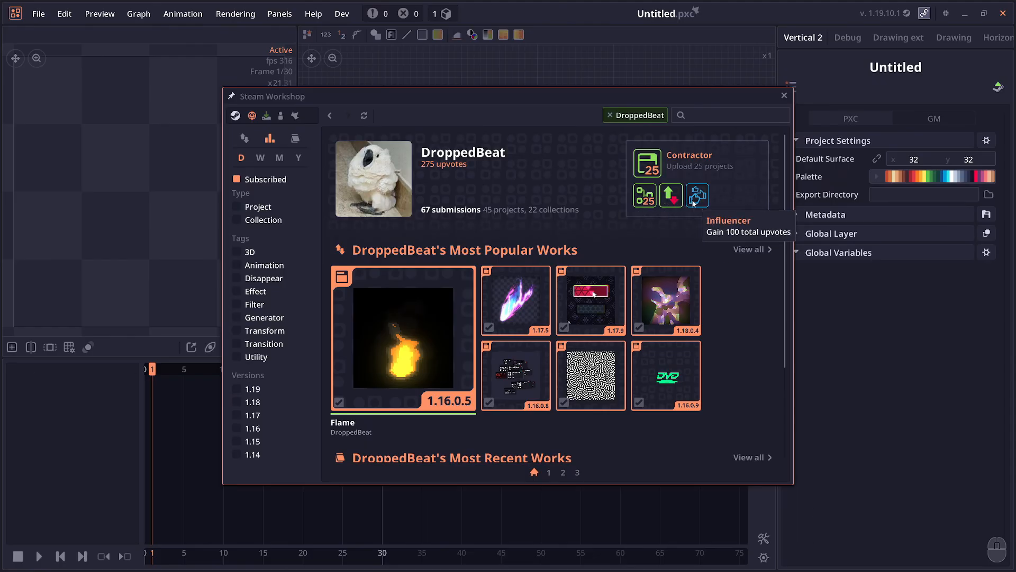
pyautogui.moveTo(603, 164)
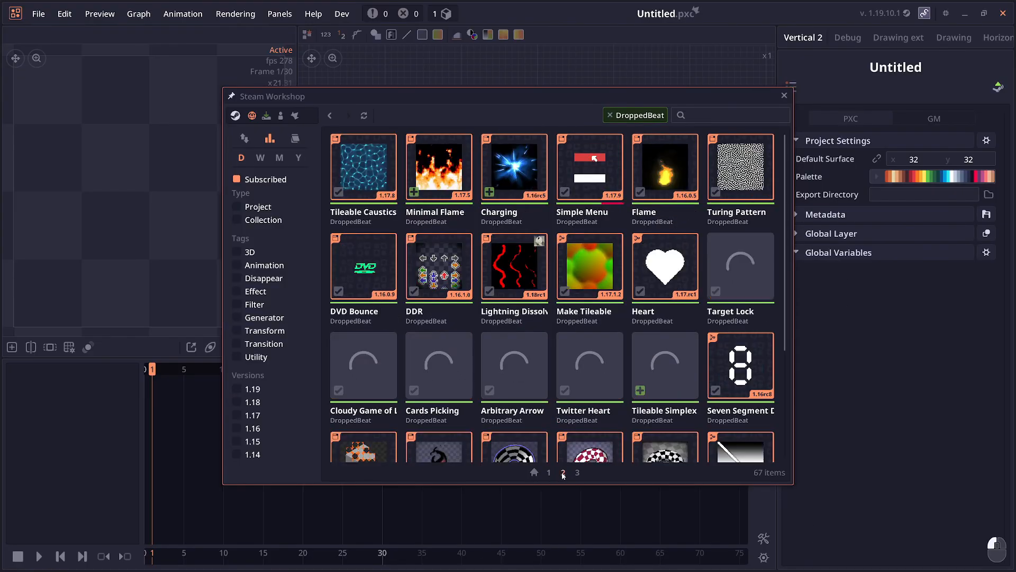
pyautogui.moveTo(598, 151)
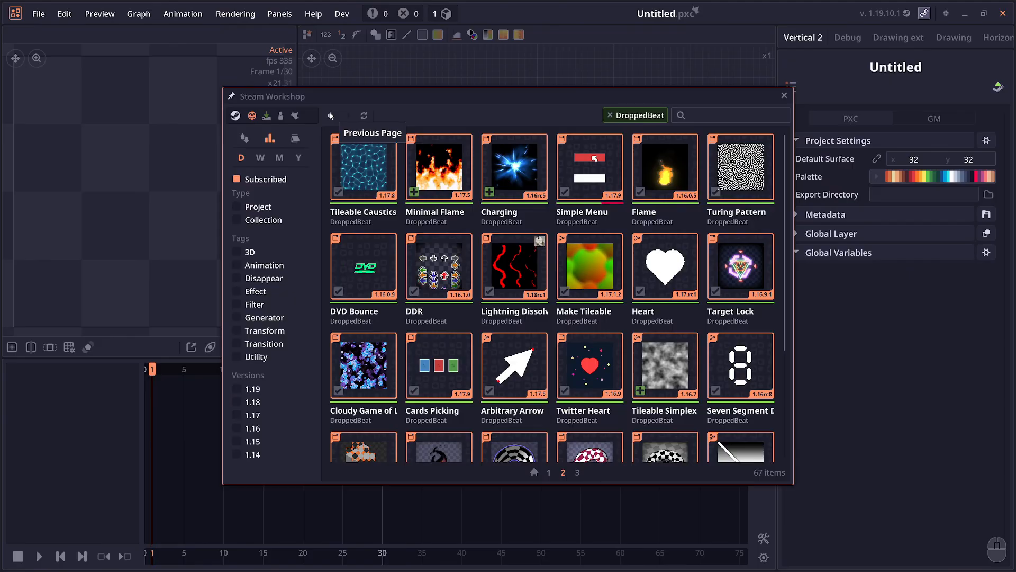
# - Switch from DroppedBeat's submissions to MakhamDev's own creator profile
pyautogui.click(280, 115)
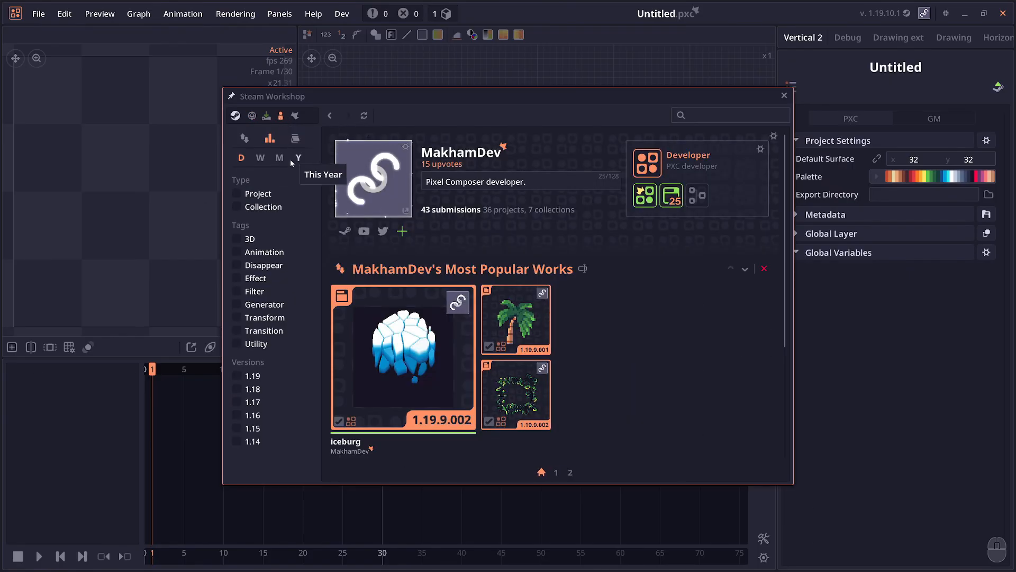
pyautogui.moveTo(476, 192)
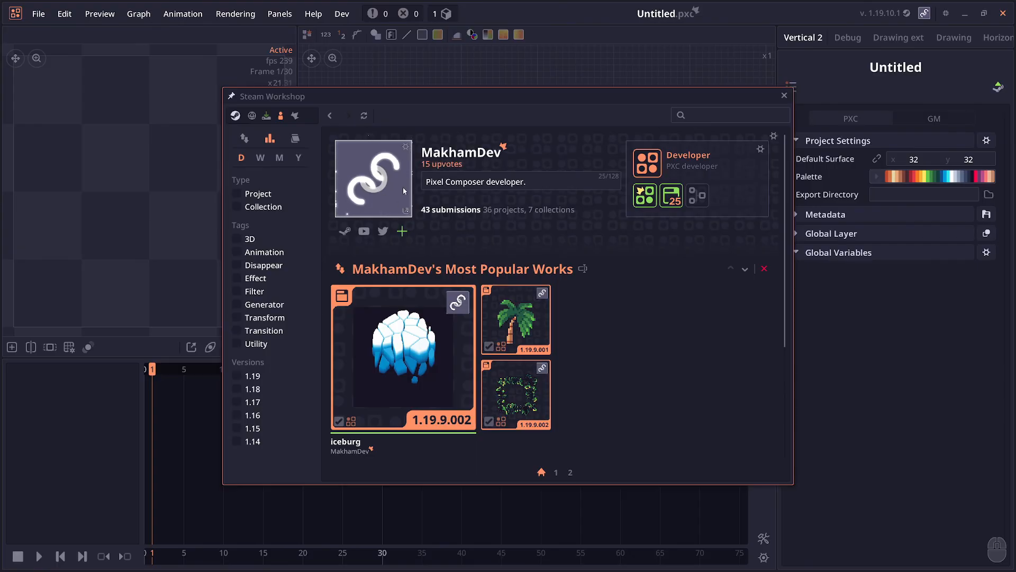
pyautogui.click(402, 356)
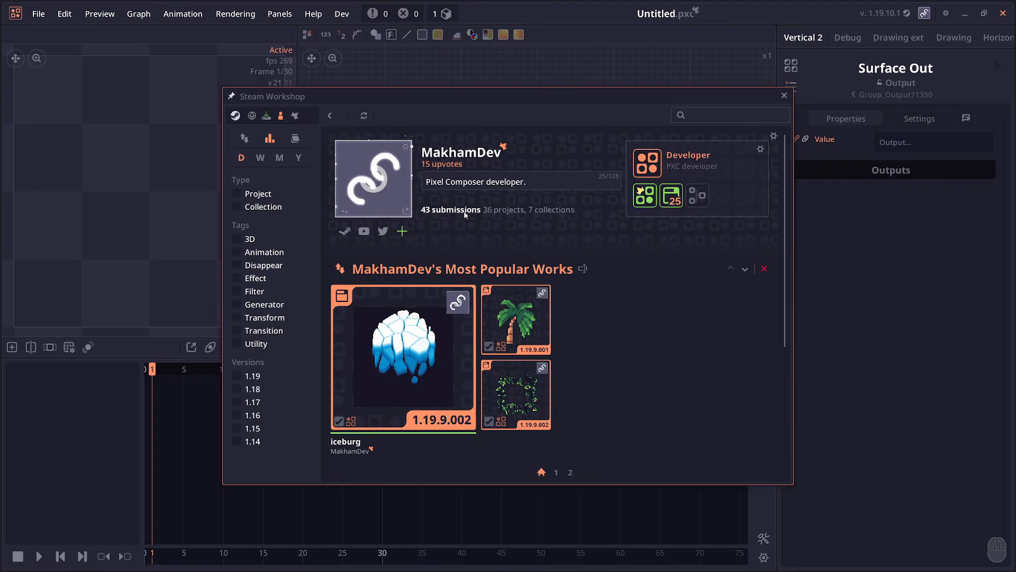
pyautogui.scroll(-3)
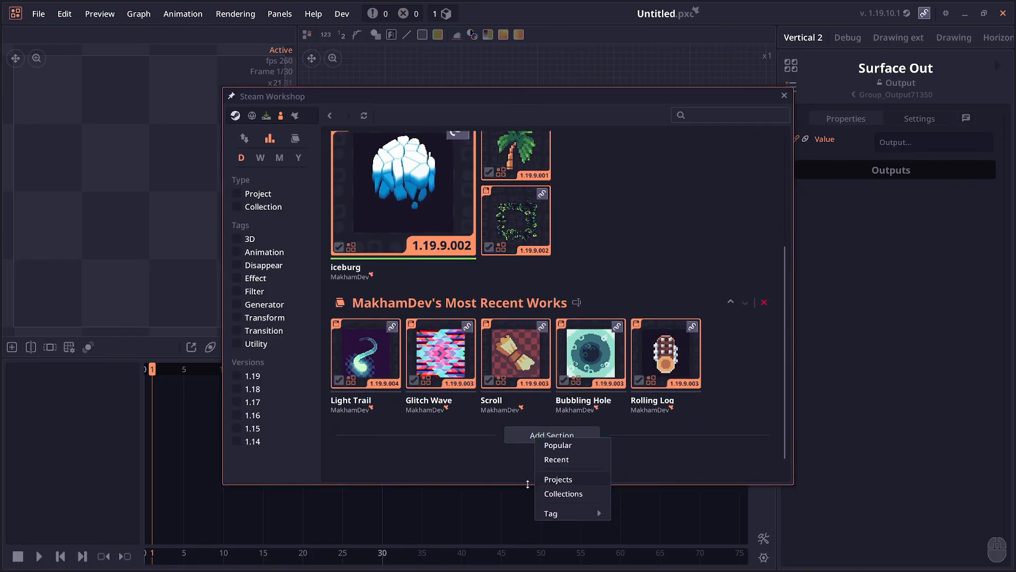
pyautogui.click(557, 445)
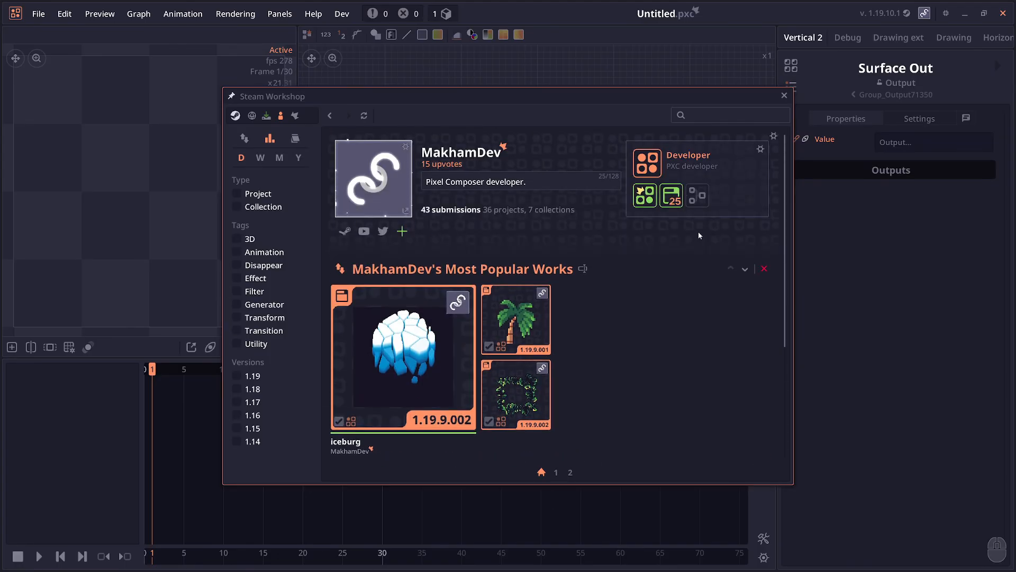
pyautogui.moveTo(703, 334)
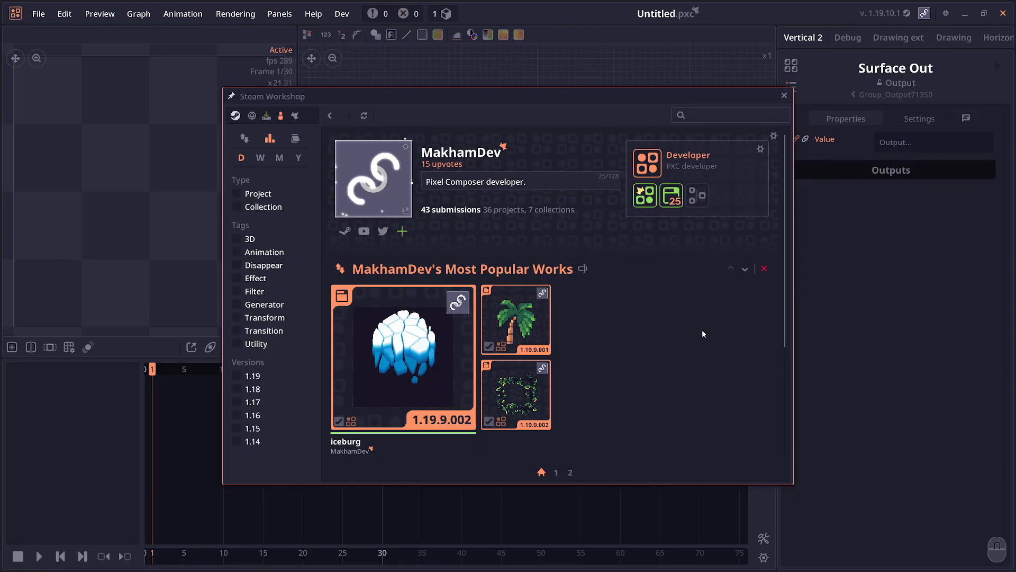
pyautogui.moveTo(295, 116)
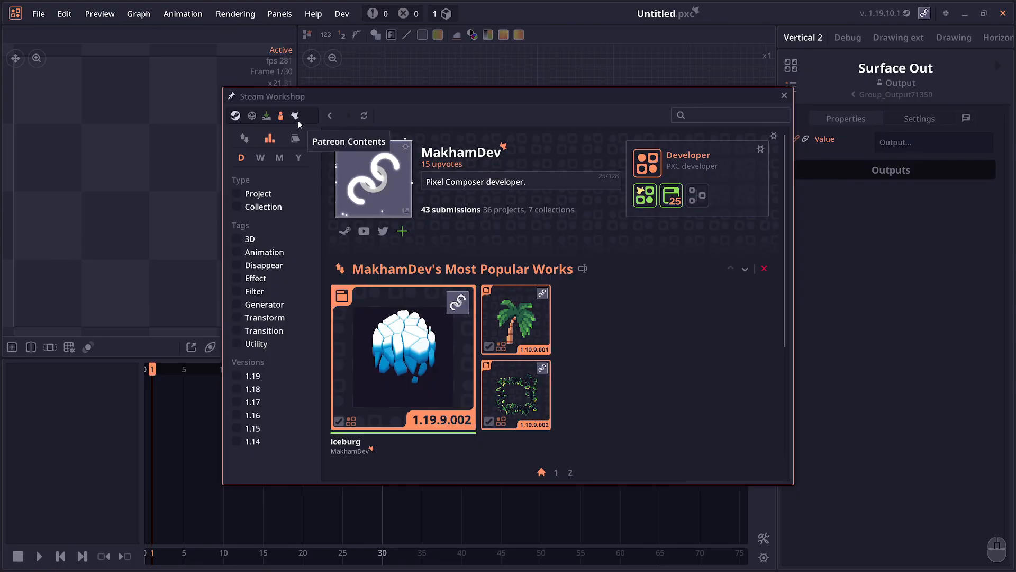
# - Show the Patreon Contents gallery of 66 items and scroll through it
pyautogui.click(295, 115)
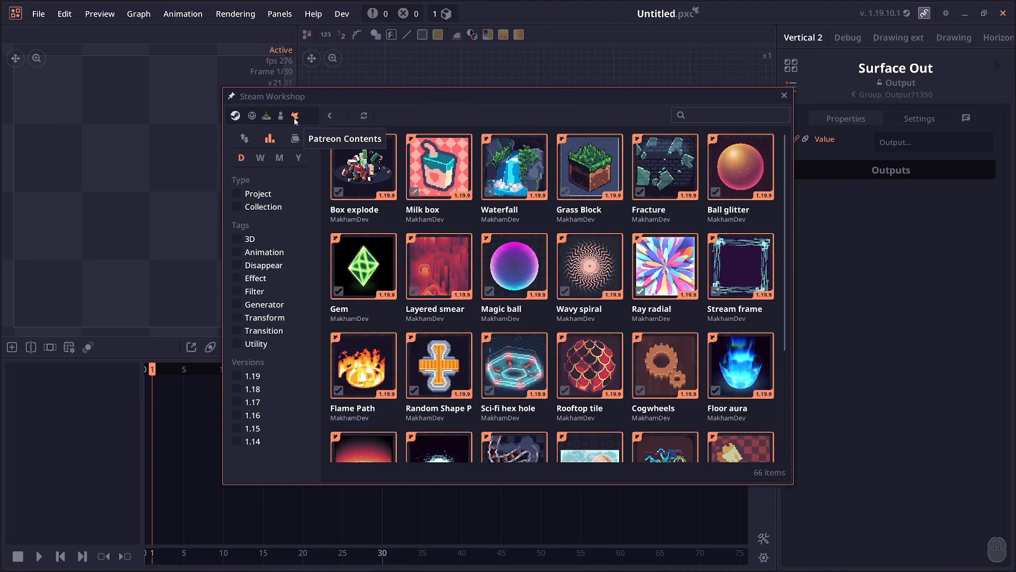
pyautogui.scroll(-3)
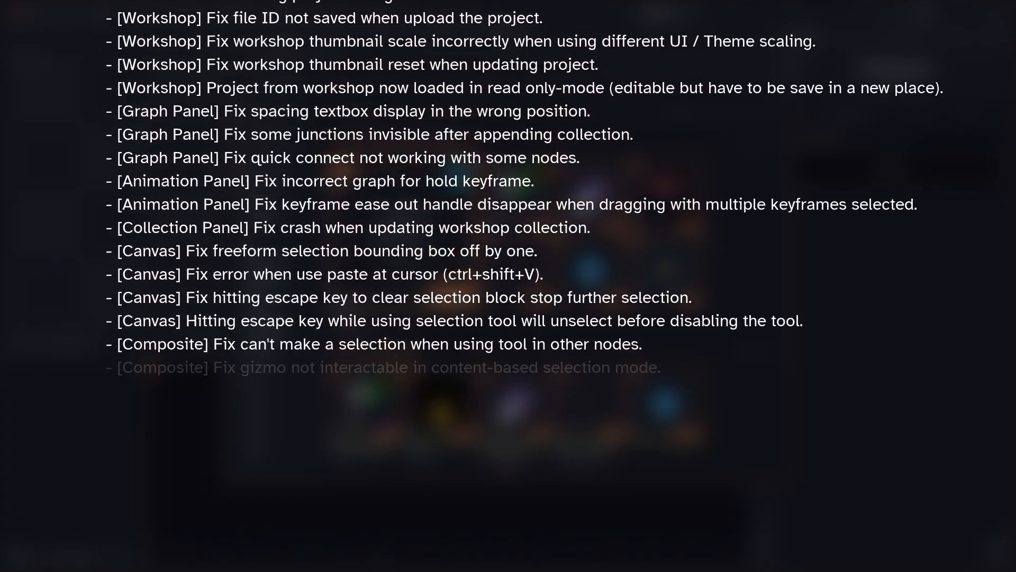
# - Scroll the changelog to its end, past the Linux and Patreon tab crash fixes
pyautogui.scroll(-3)
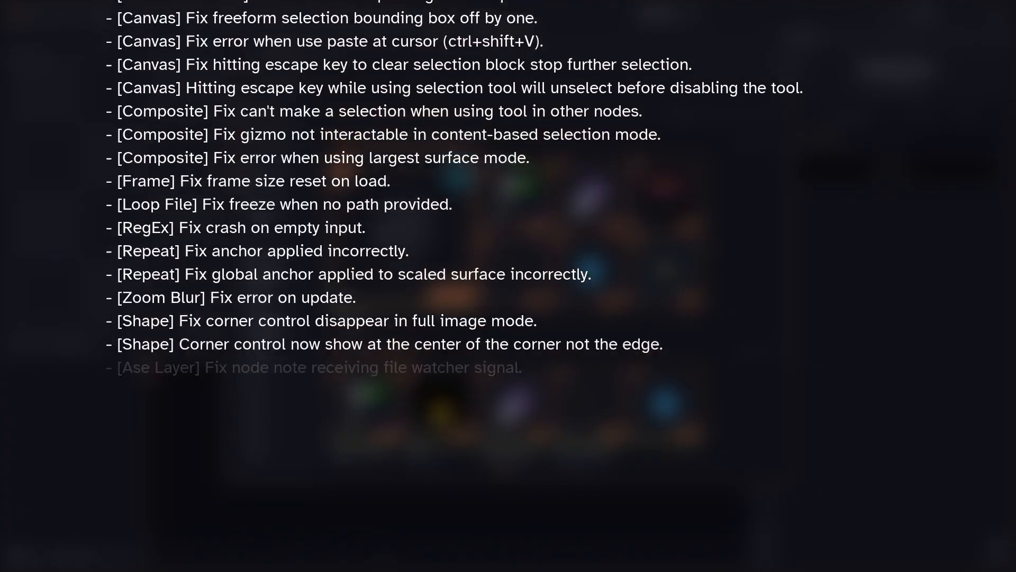
pyautogui.scroll(-3)
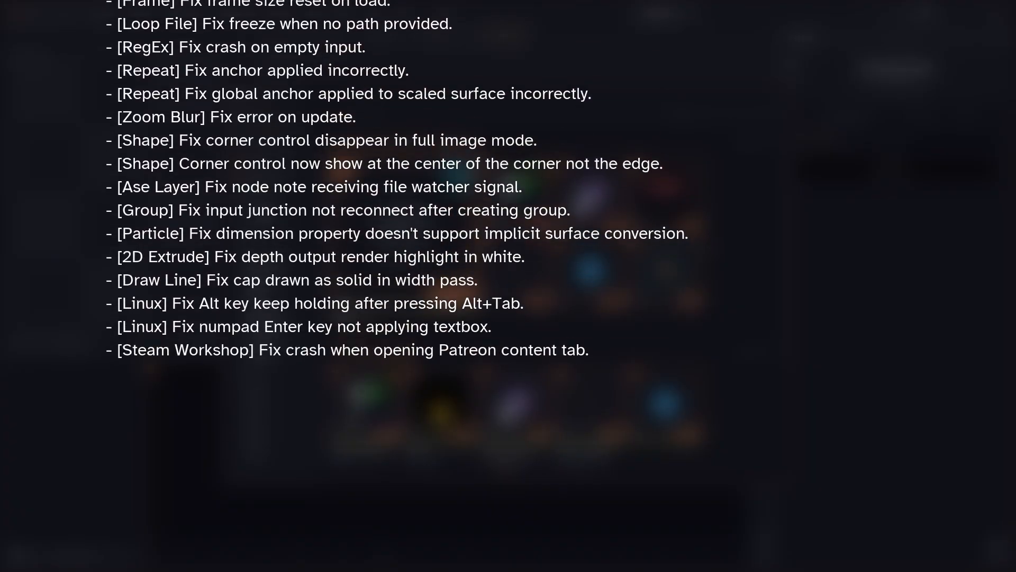